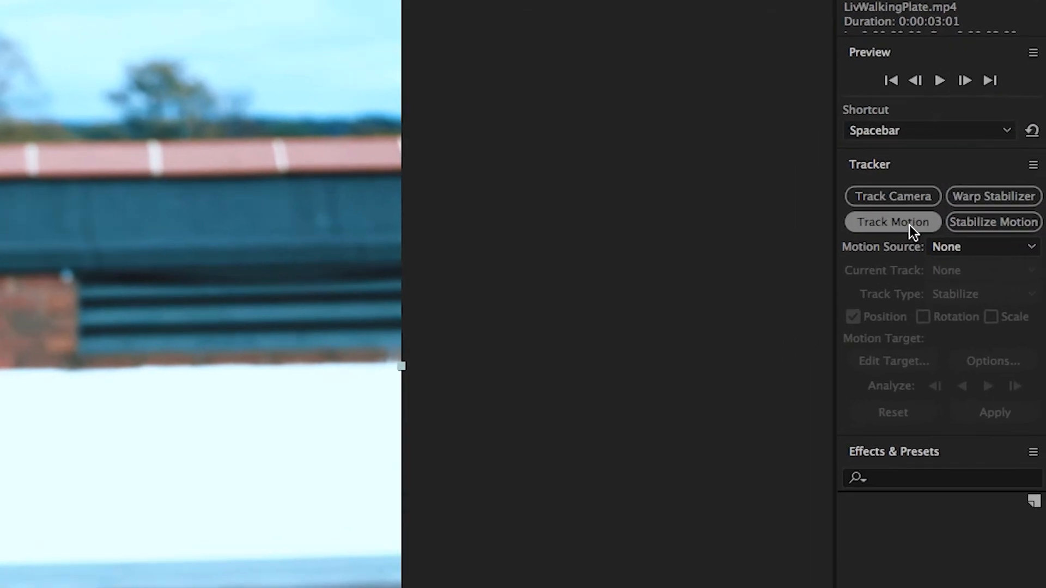
# Start a motion track on LivWalkingPlate.mp4 that tracks both position and rotation.
pyautogui.click(891, 221)
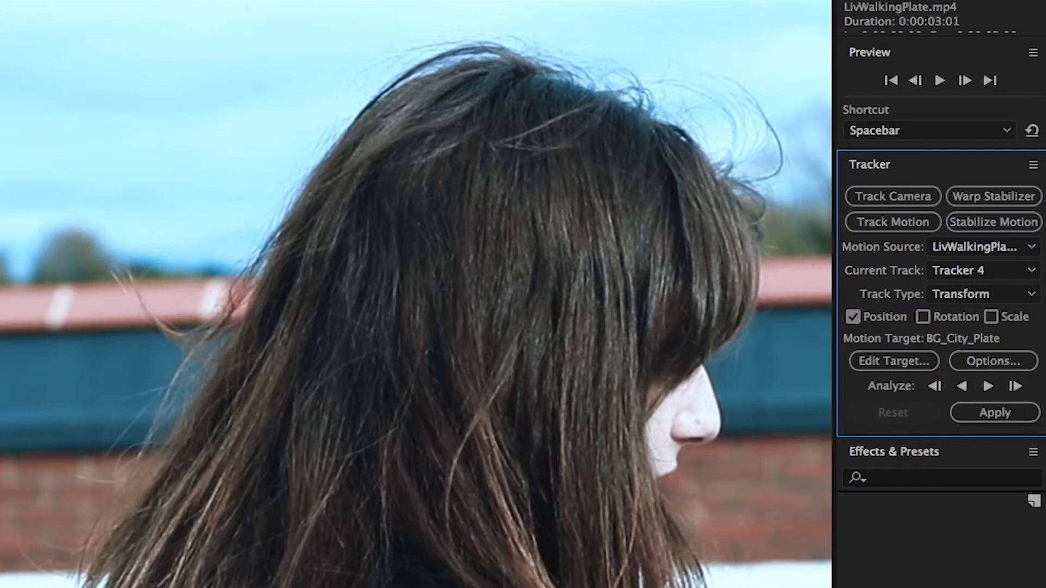
pyautogui.click(924, 317)
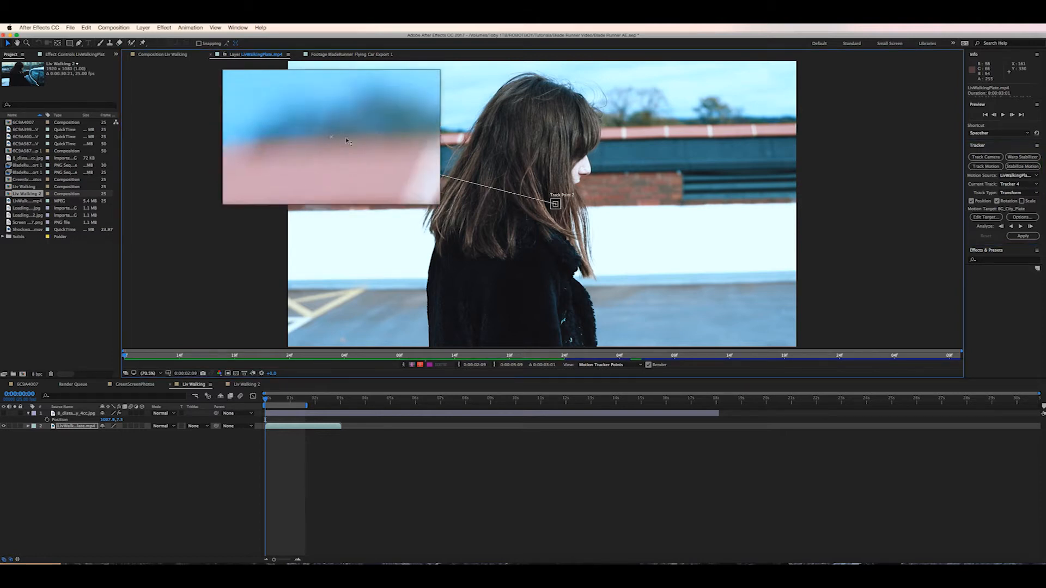
# Position Track Point 1 over the distant tree line, then create a null object.
pyautogui.moveTo(332, 136); pyautogui.dragTo(377, 115)
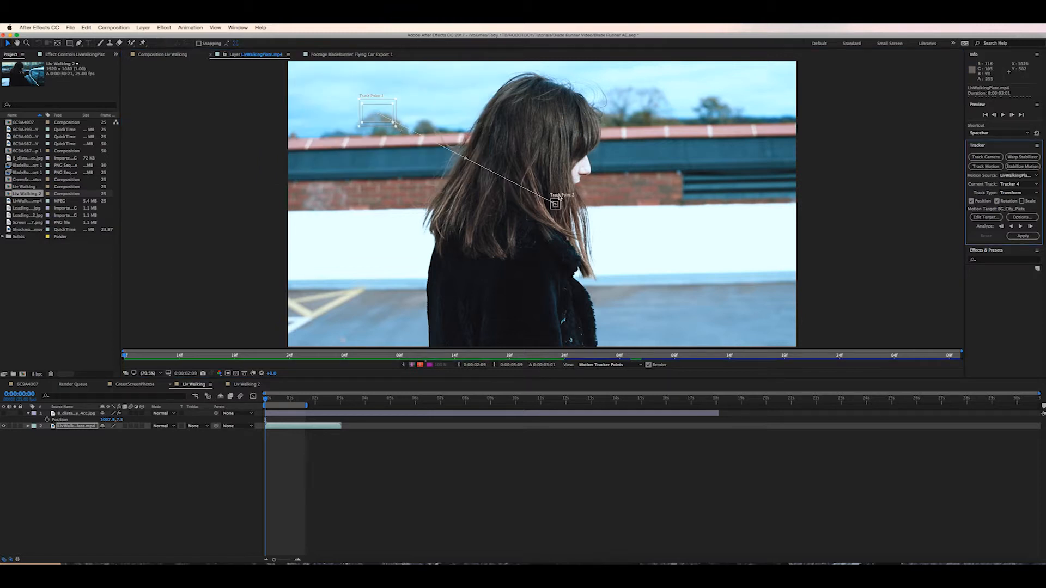
pyautogui.moveTo(555, 203); pyautogui.dragTo(553, 213)
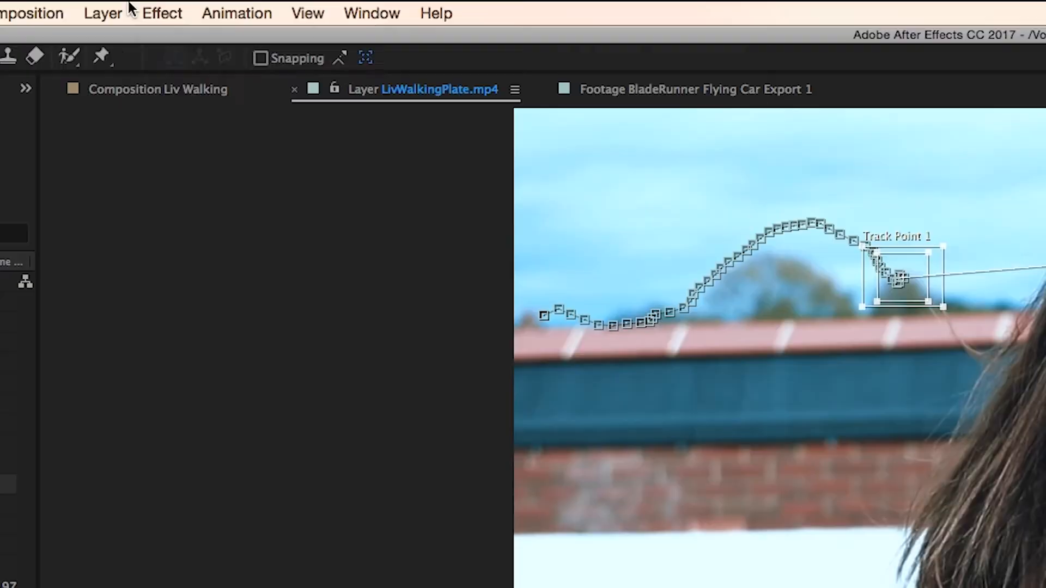
pyautogui.click(103, 12)
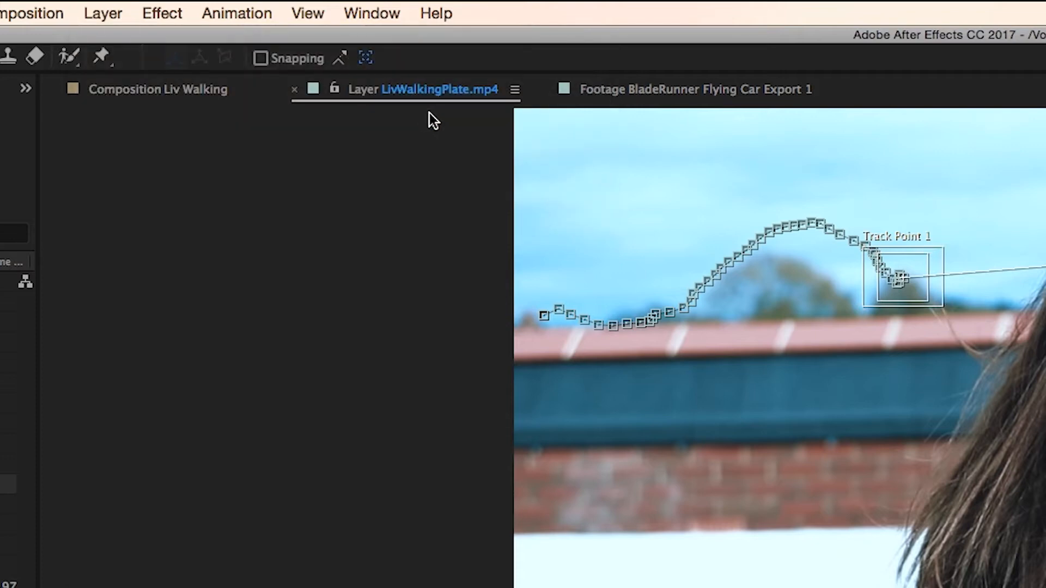
# Set Null 5 as the motion target and apply the tracking data to it.
pyautogui.click(365, 195)
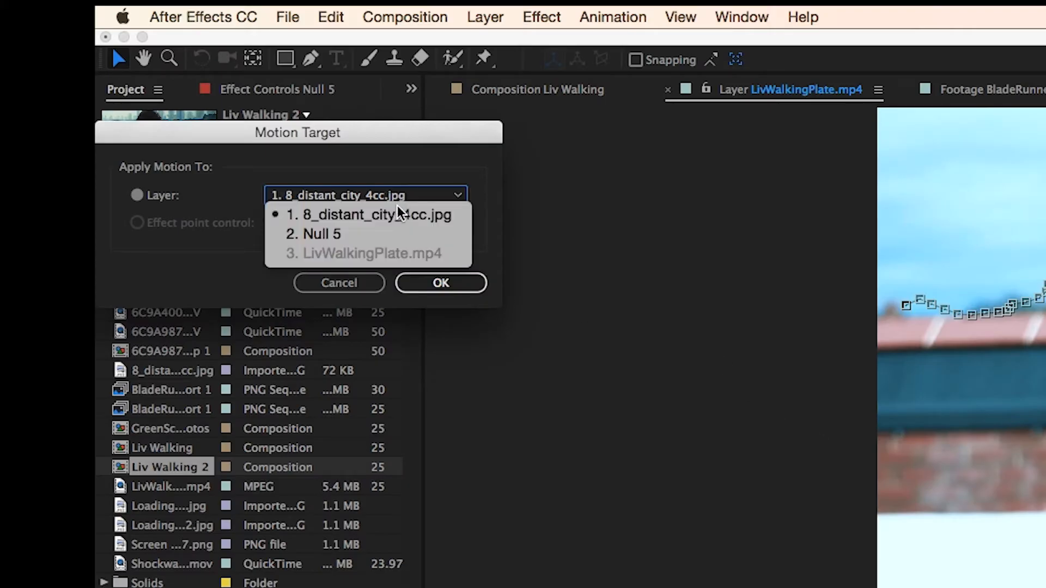
pyautogui.click(440, 283)
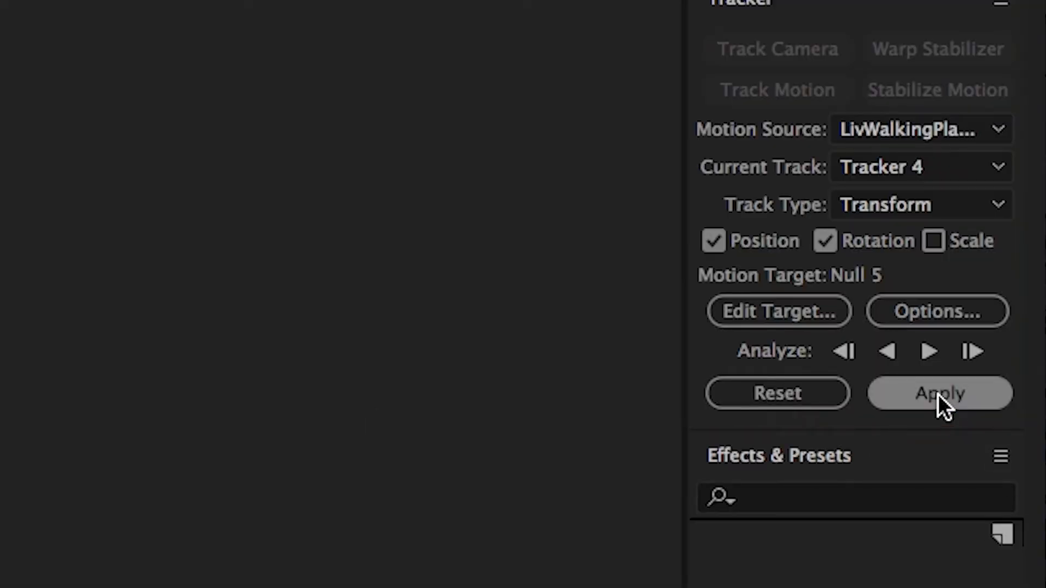
pyautogui.click(938, 393)
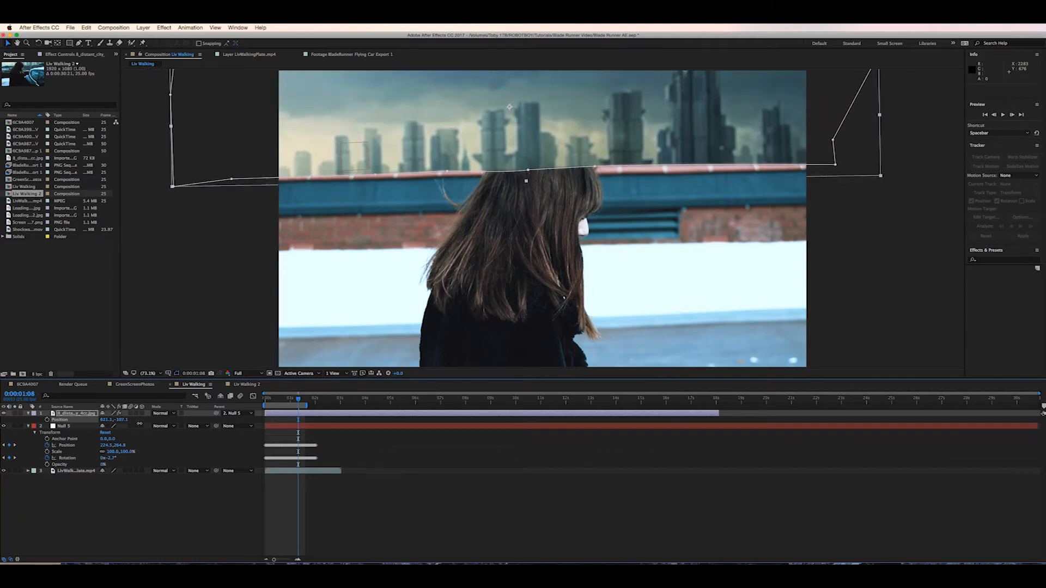
# Duplicate the walking plate and add Curves and Hue/Saturation effects to the copy.
pyautogui.click(75, 470)
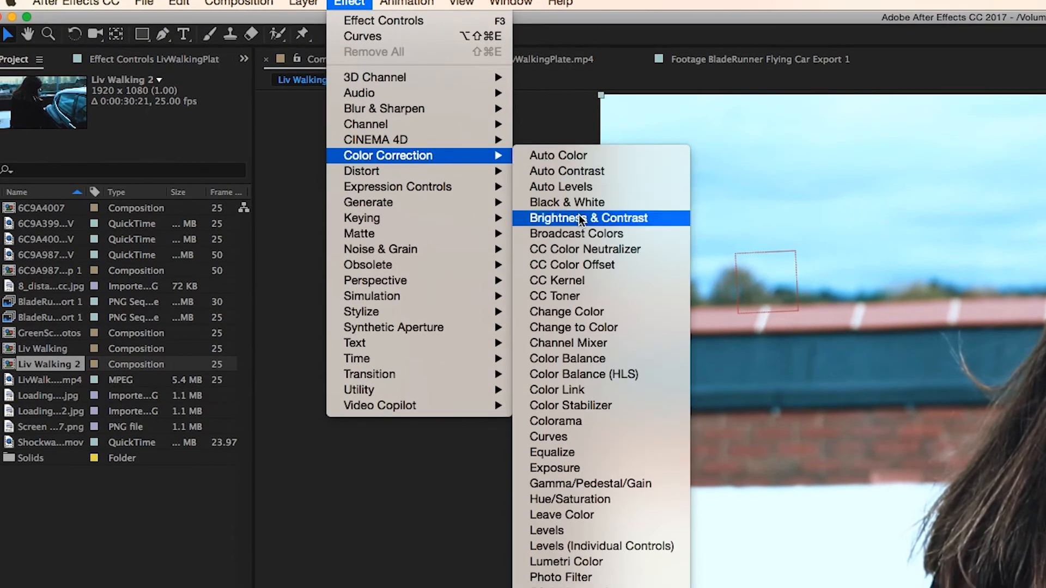
pyautogui.click(549, 436)
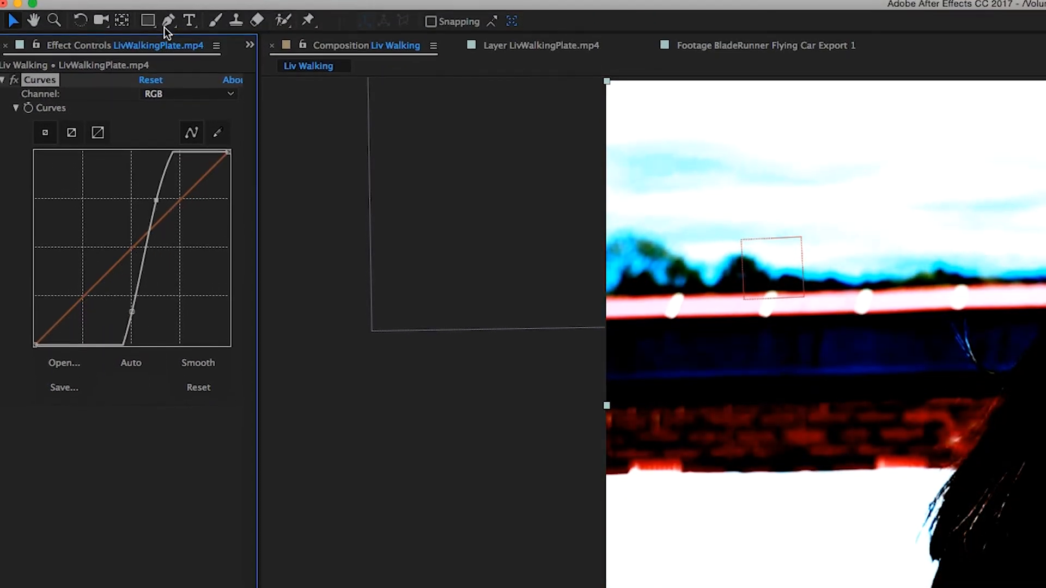
pyautogui.click(354, 9)
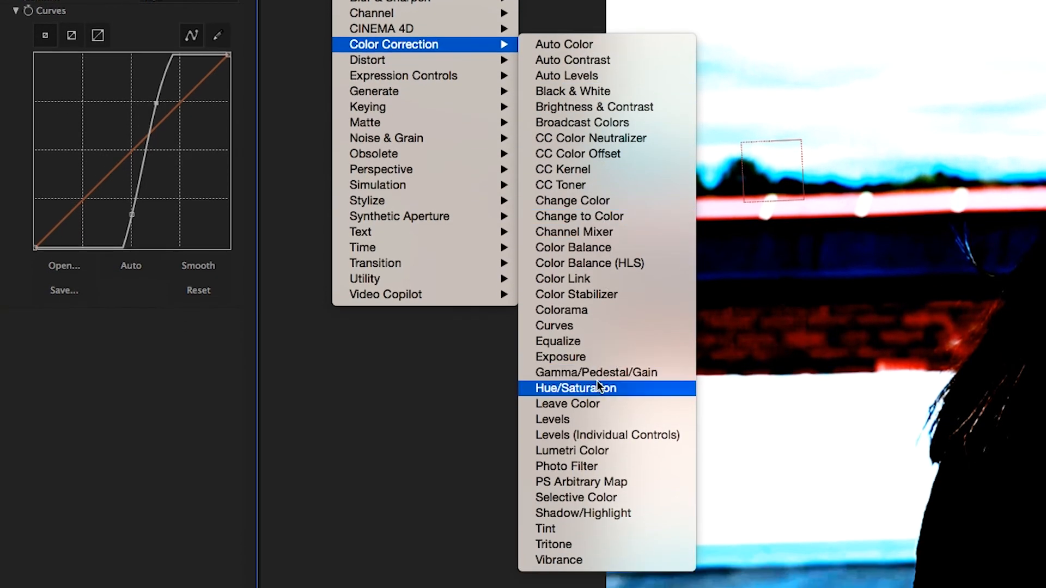
pyautogui.click(576, 387)
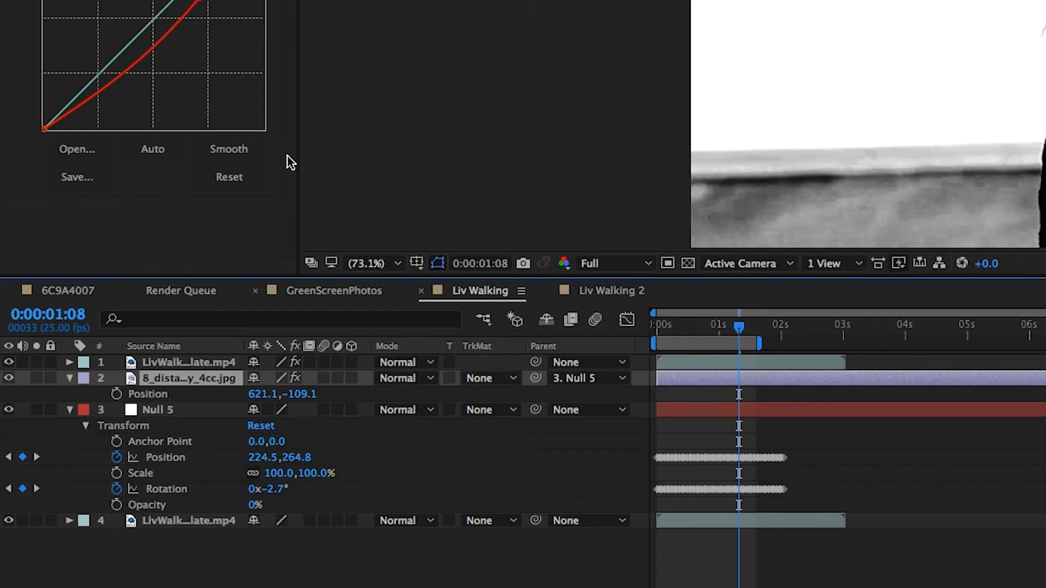
# Set the city image layer's TrkMat to Luma Matte and select the duplicate plate.
pyautogui.click(491, 378)
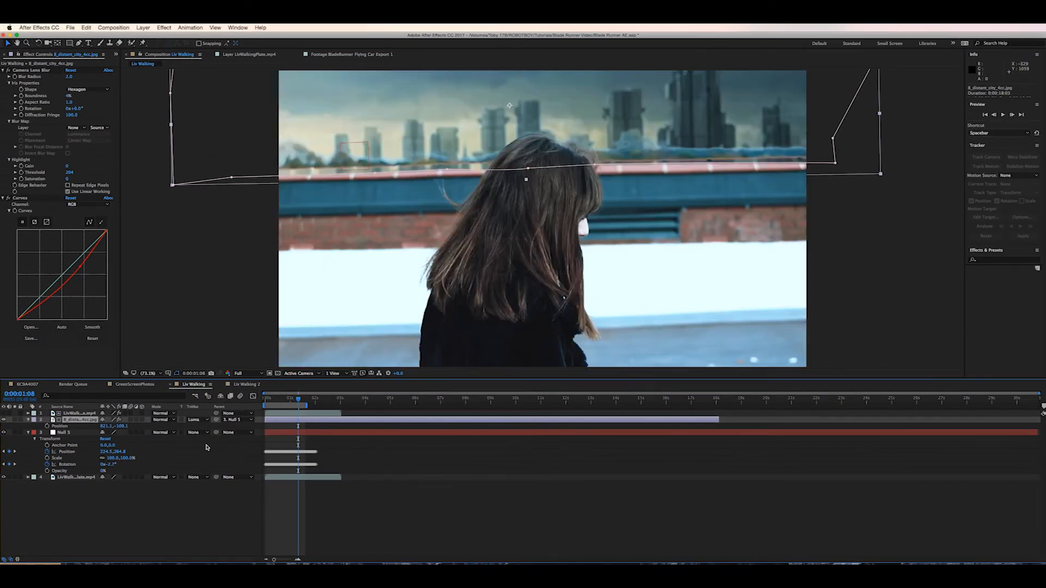
pyautogui.click(77, 413)
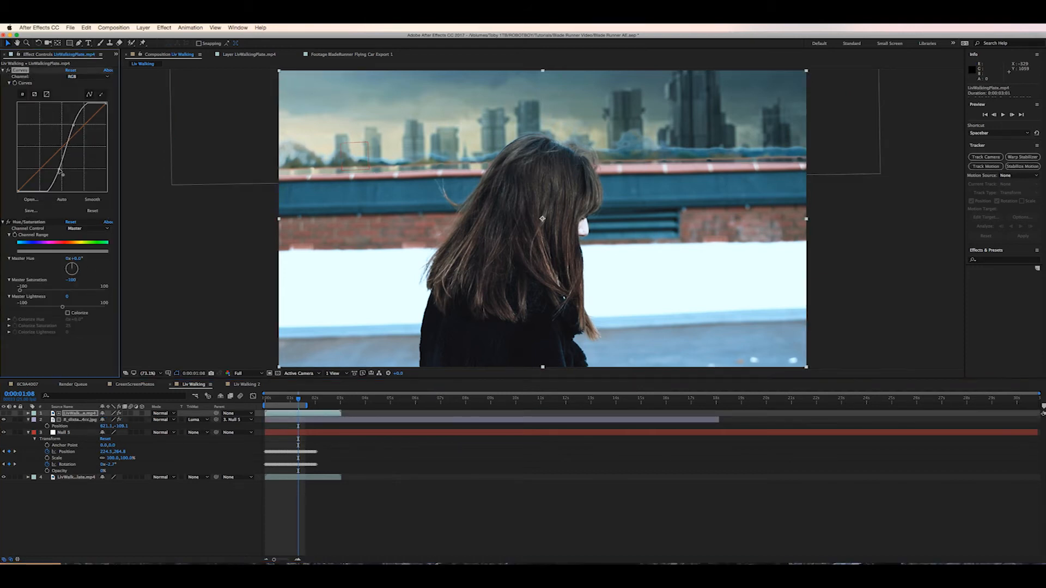
# Reshape the duplicate plate's Curves points for higher contrast, then select the city image layer.
pyautogui.moveTo(67, 160); pyautogui.dragTo(60, 164)
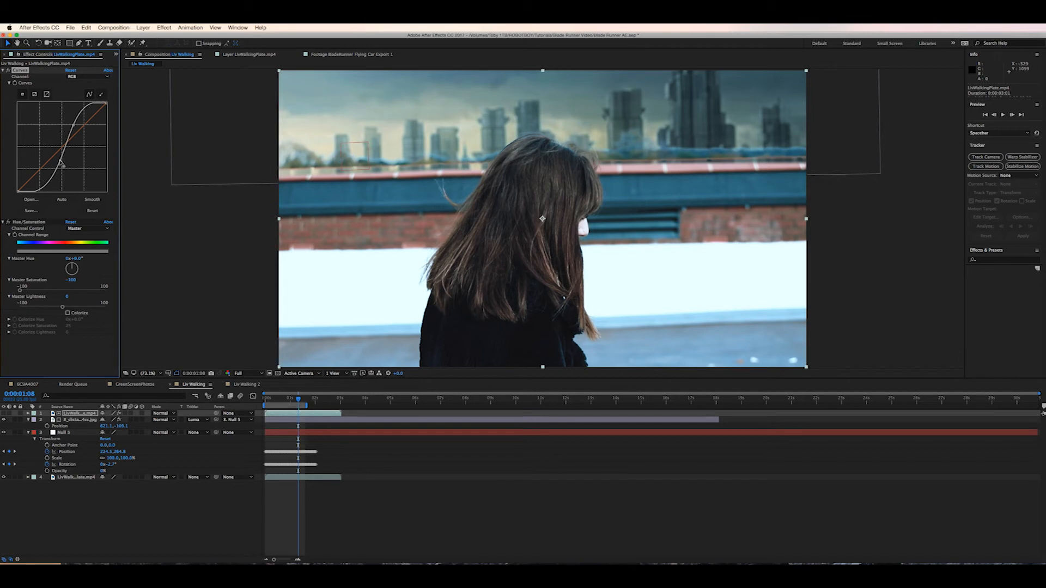
pyautogui.moveTo(60, 163); pyautogui.dragTo(77, 127)
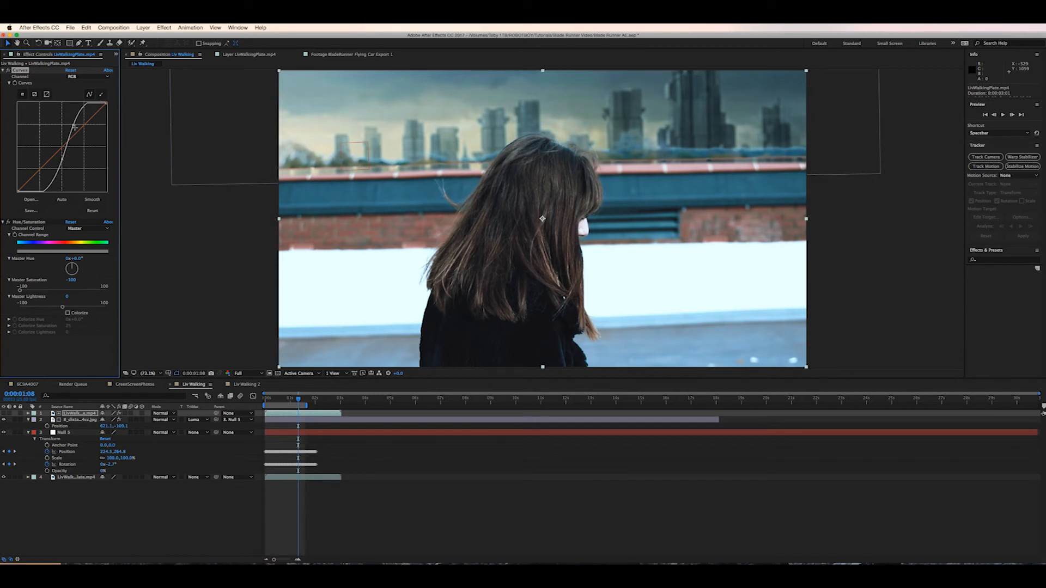
pyautogui.moveTo(77, 124); pyautogui.dragTo(80, 130)
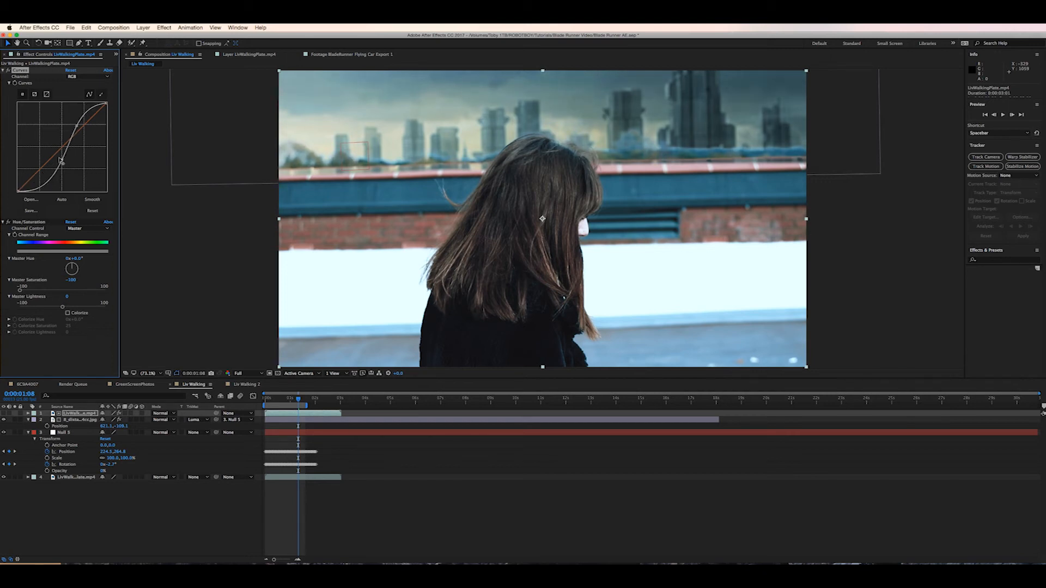
pyautogui.moveTo(64, 161); pyautogui.dragTo(62, 163)
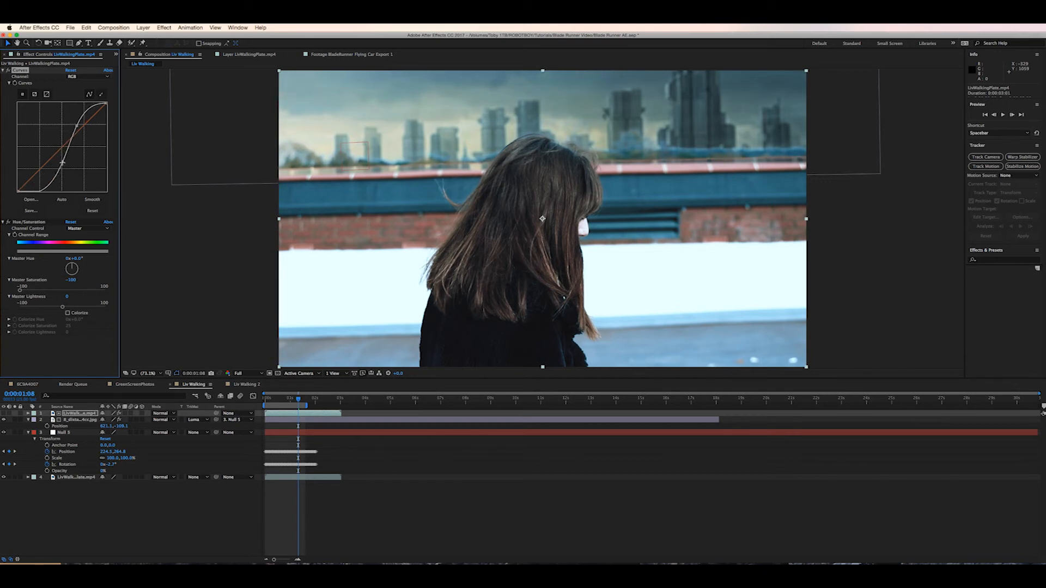
pyautogui.click(77, 419)
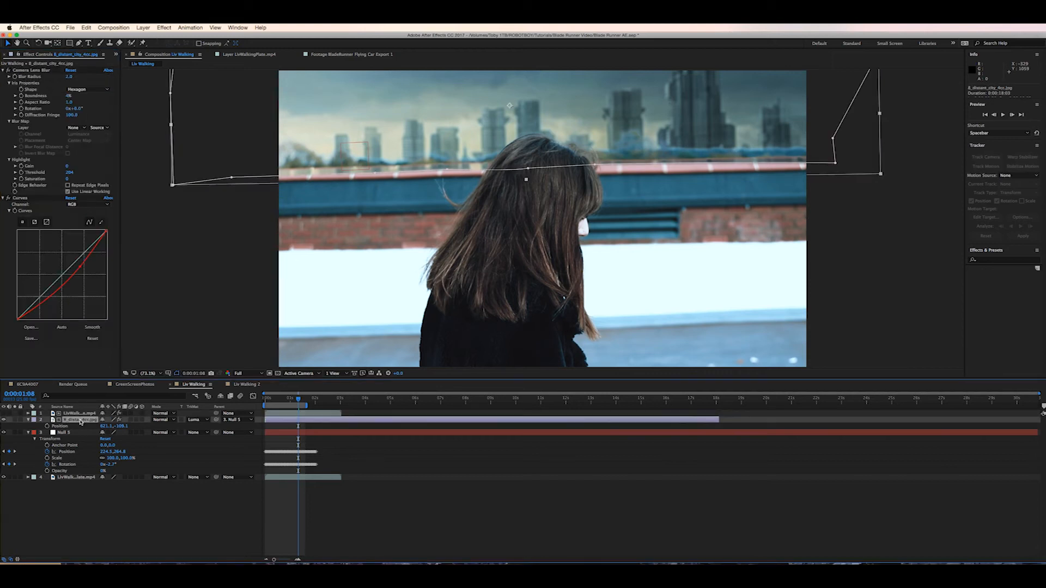